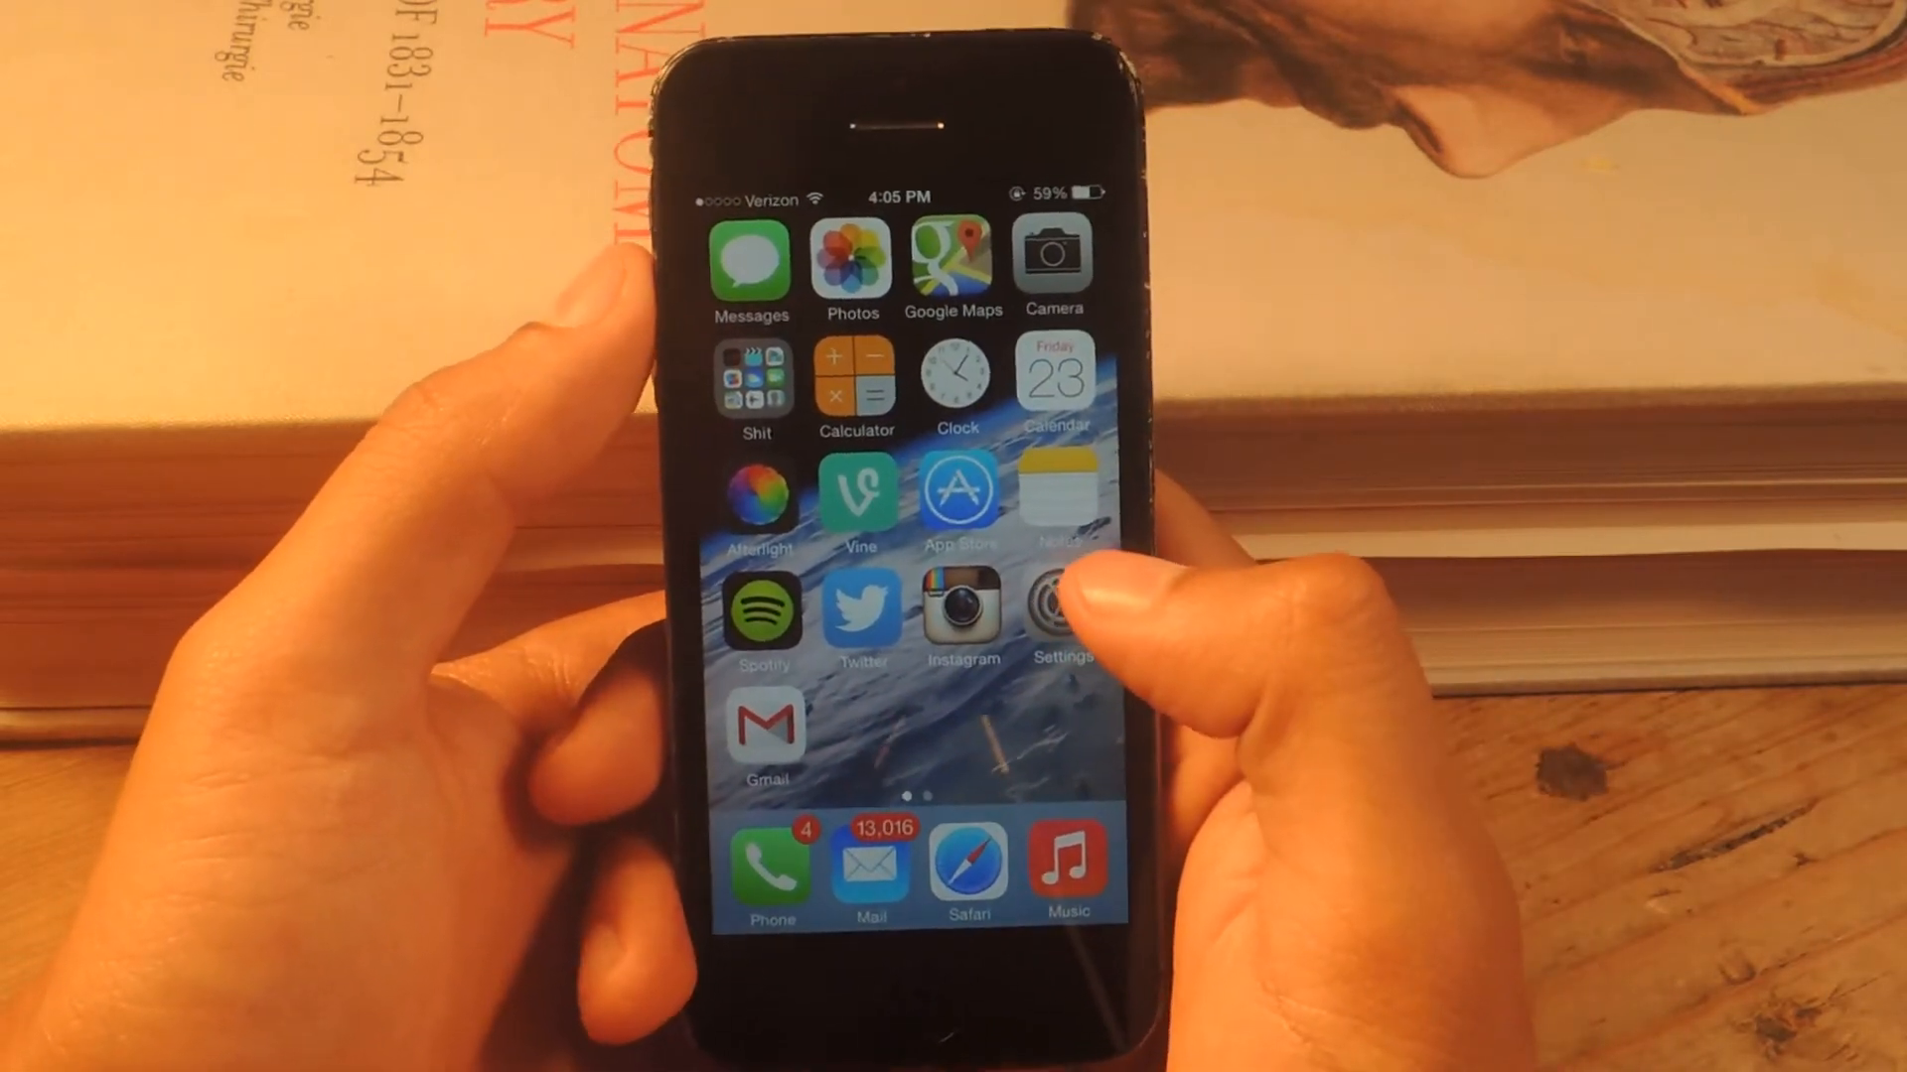
Step: Reach the Notification Center settings and its Phone app entry from the home screen
click(1059, 608)
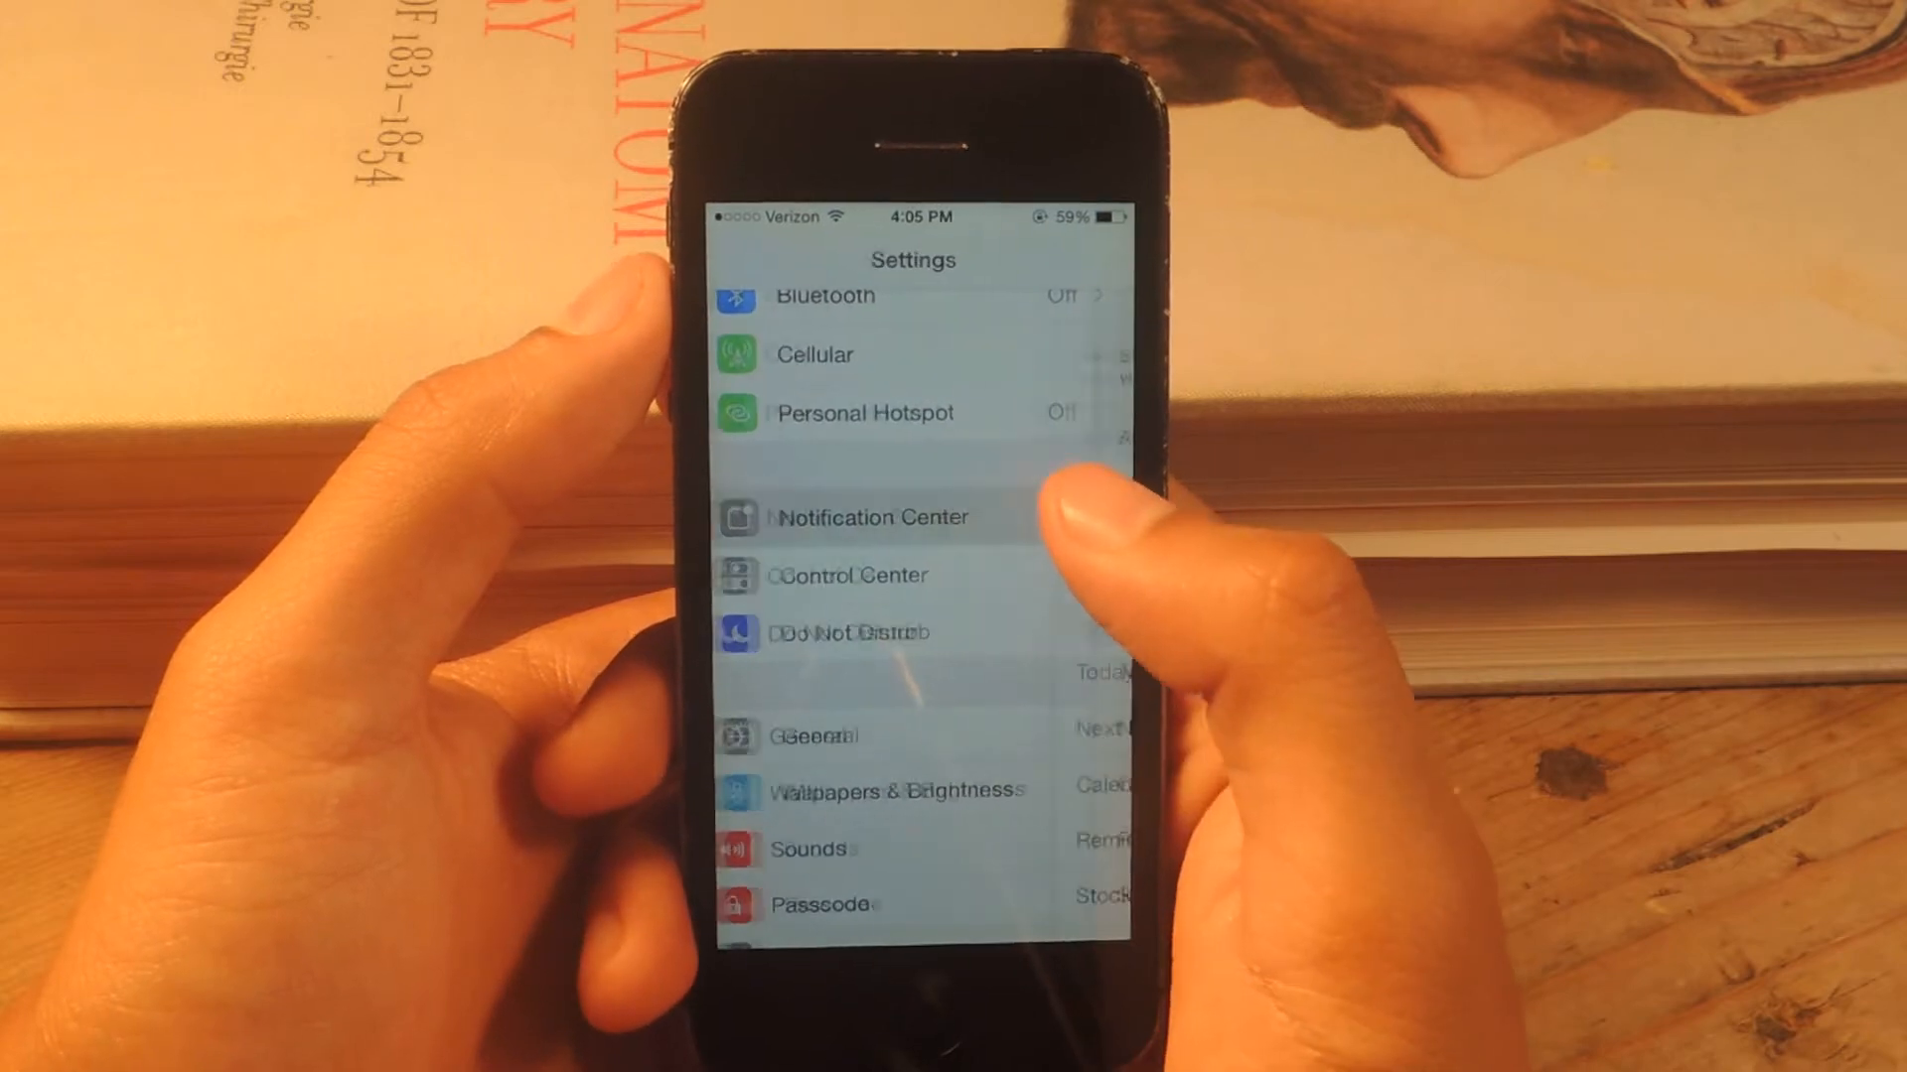
click(874, 516)
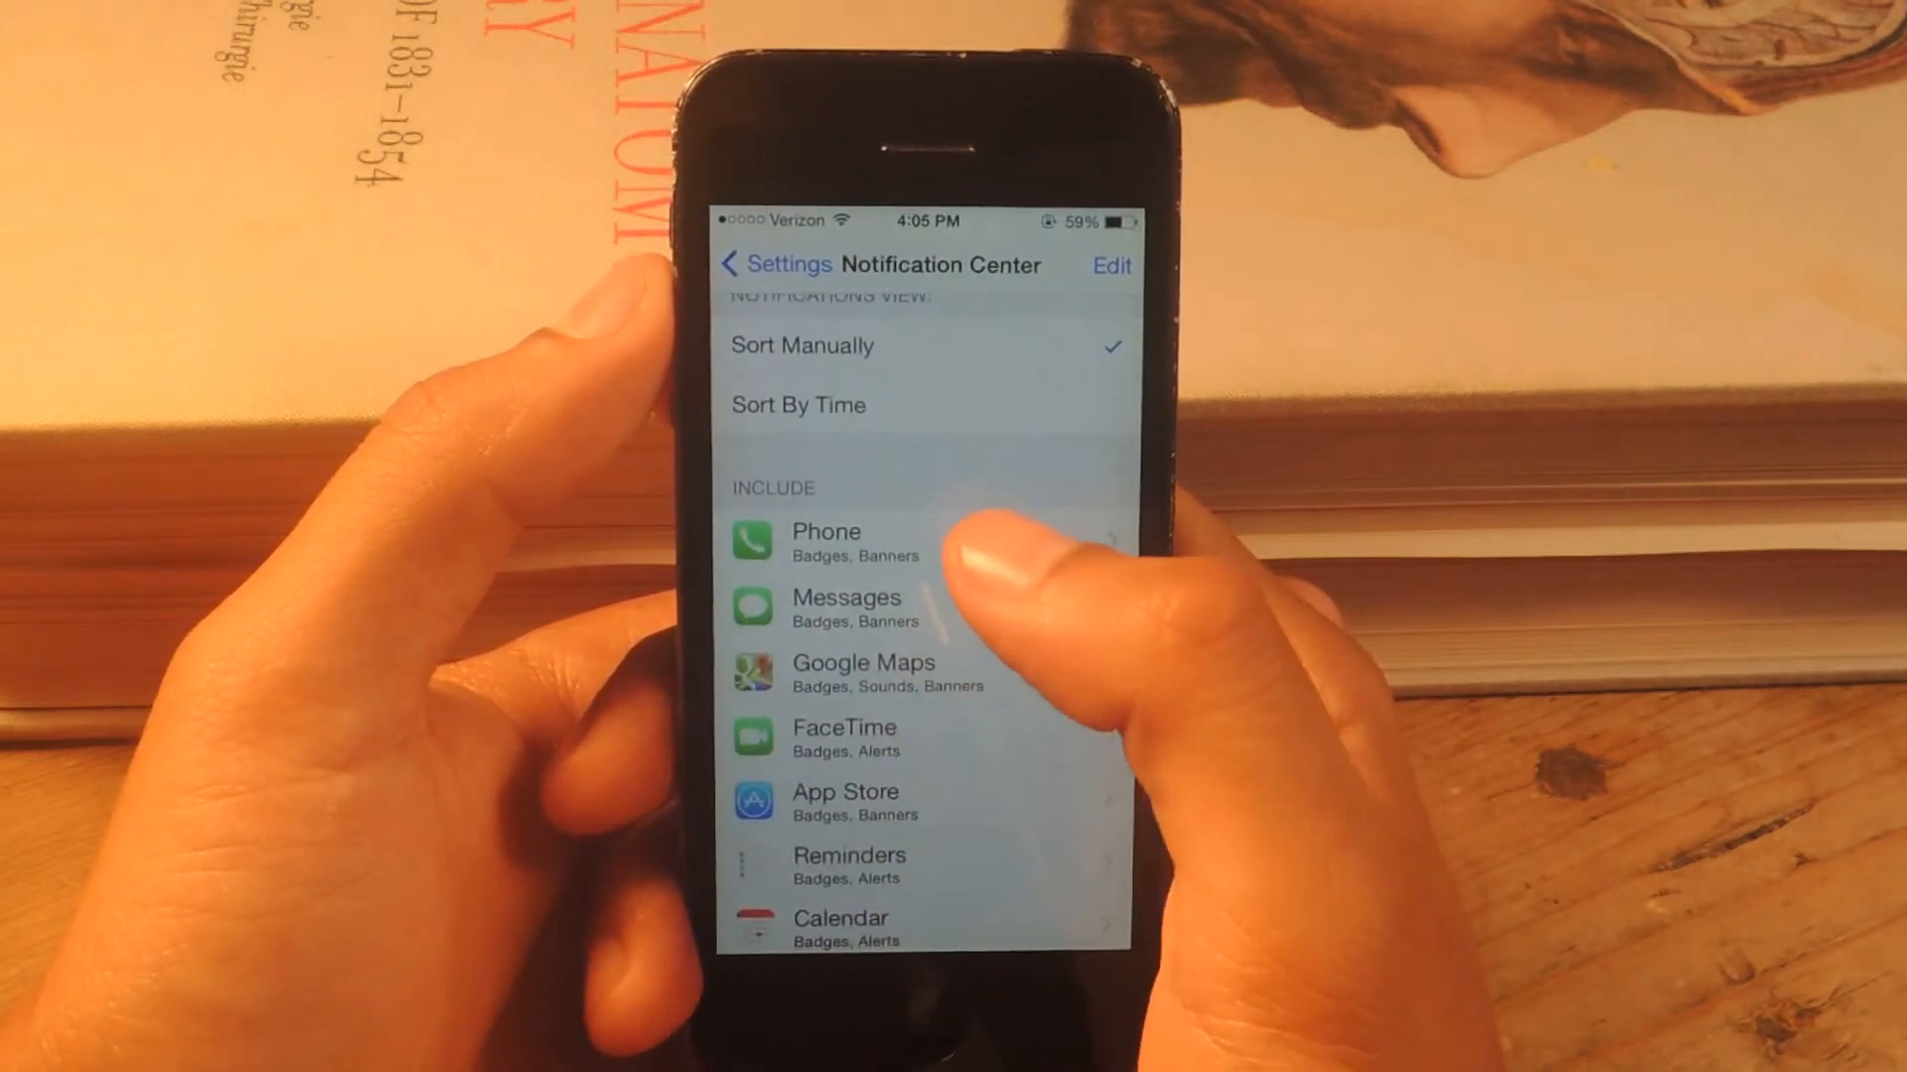
click(826, 540)
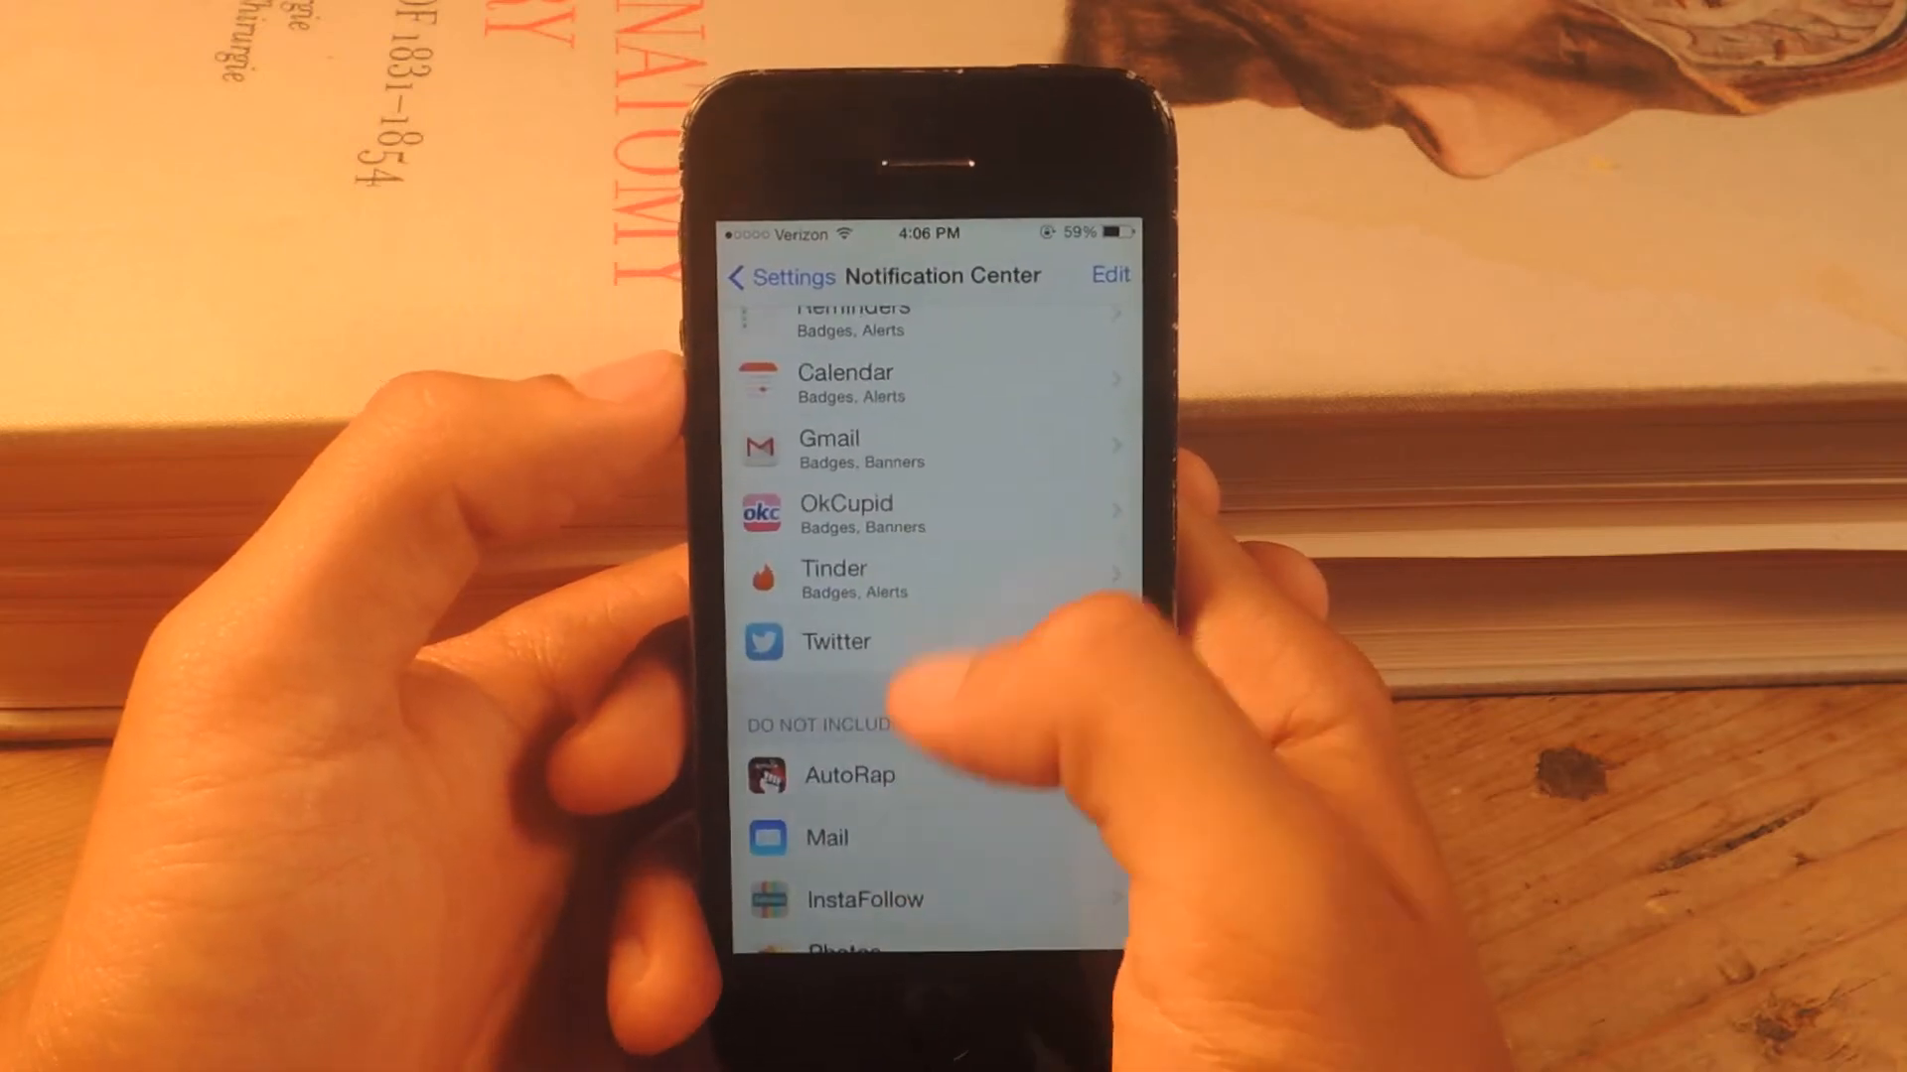
Step: Turn off Badge App Icon for Mail's Gmail account and return to the accounts list
click(826, 836)
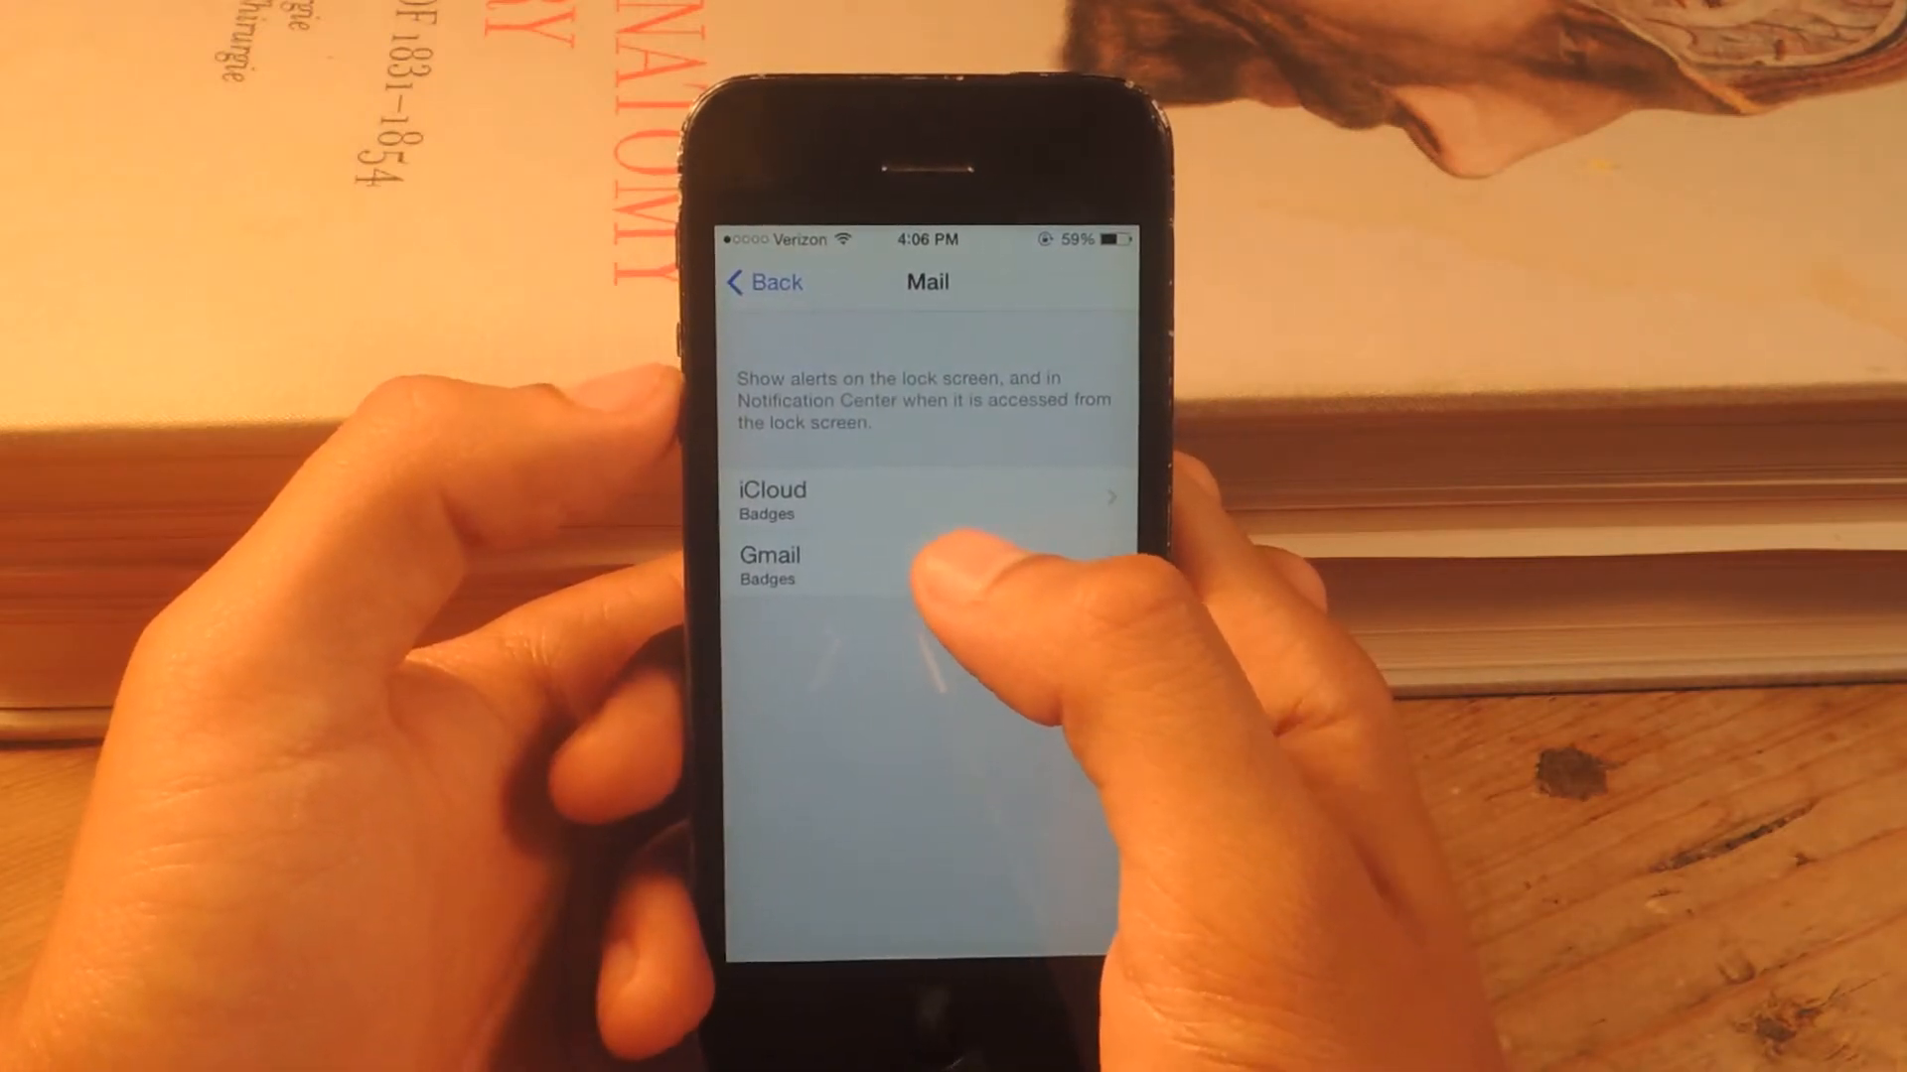
click(771, 566)
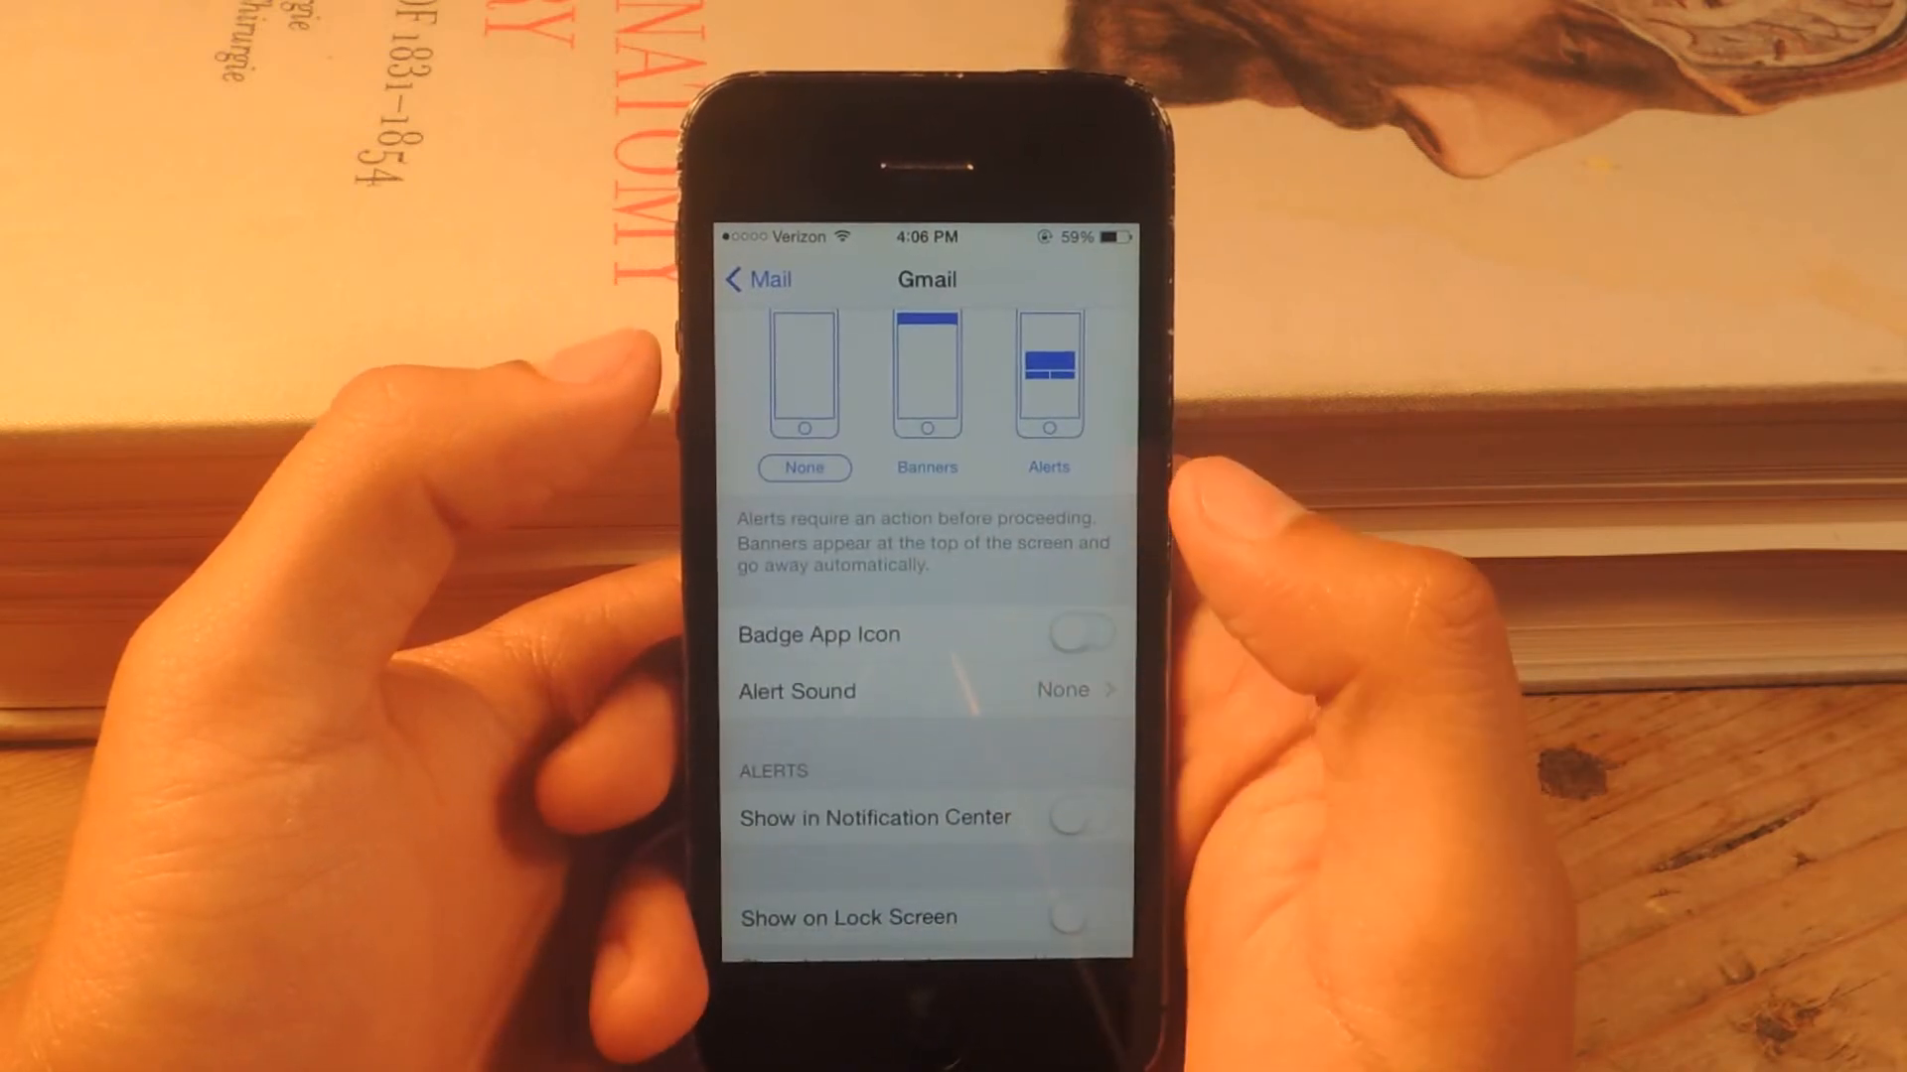
click(755, 280)
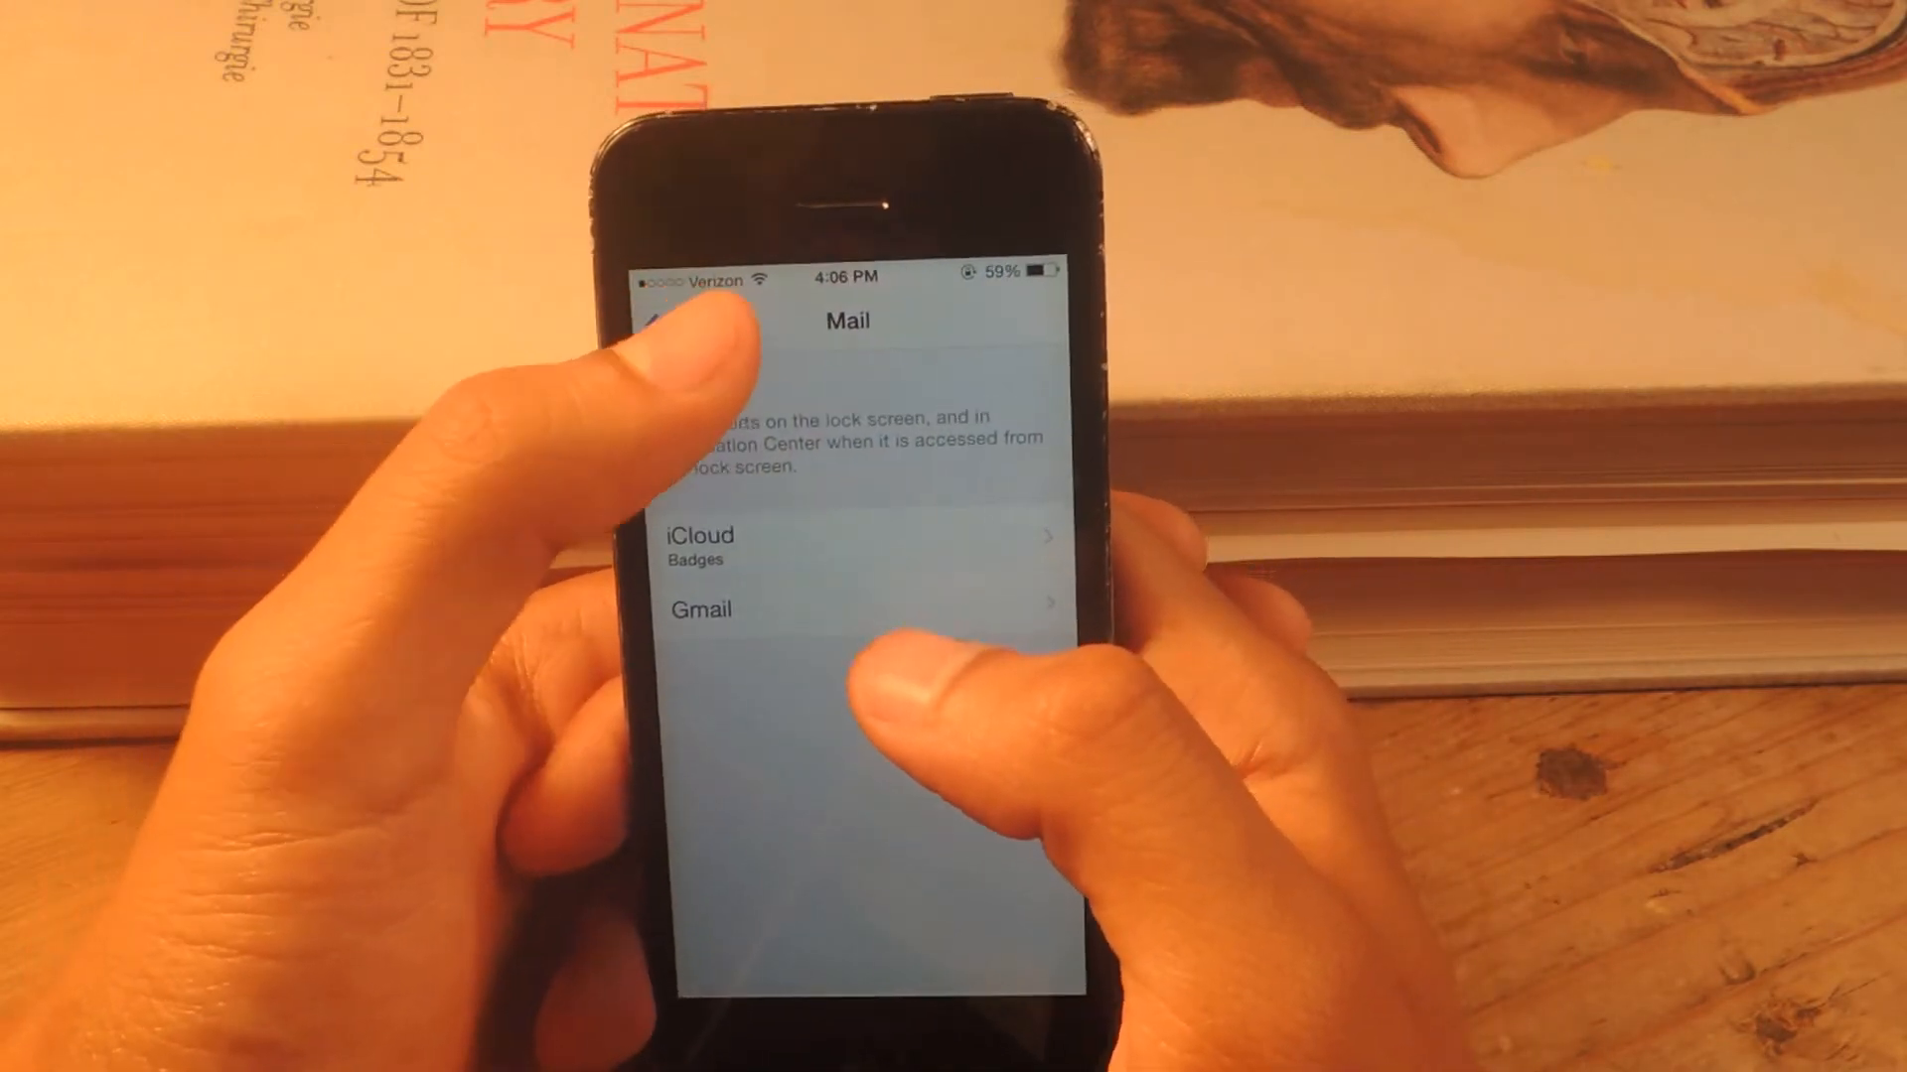